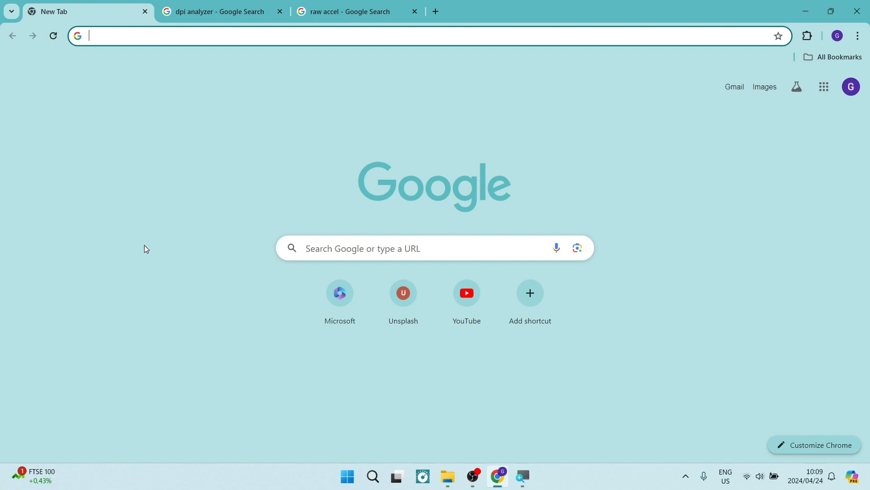
# - Return to the 'dpi analyzer' Google results and open the DPI Analyzer site
pyautogui.click(219, 11)
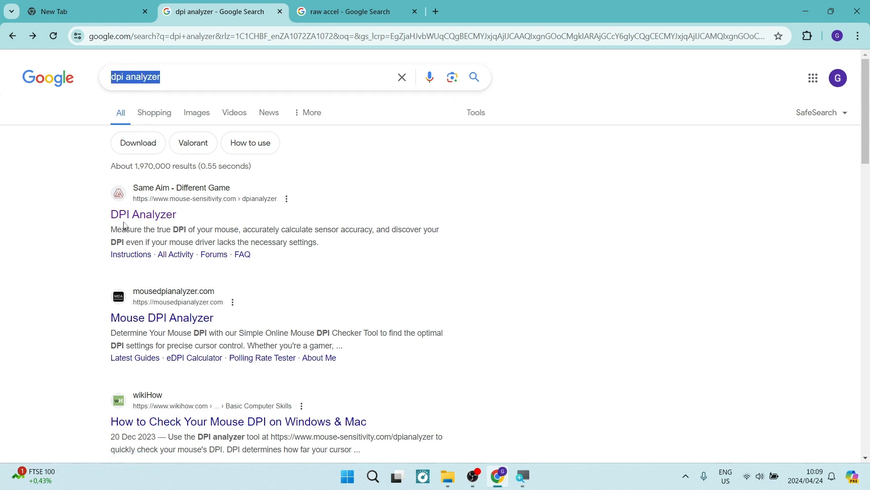
pyautogui.click(143, 215)
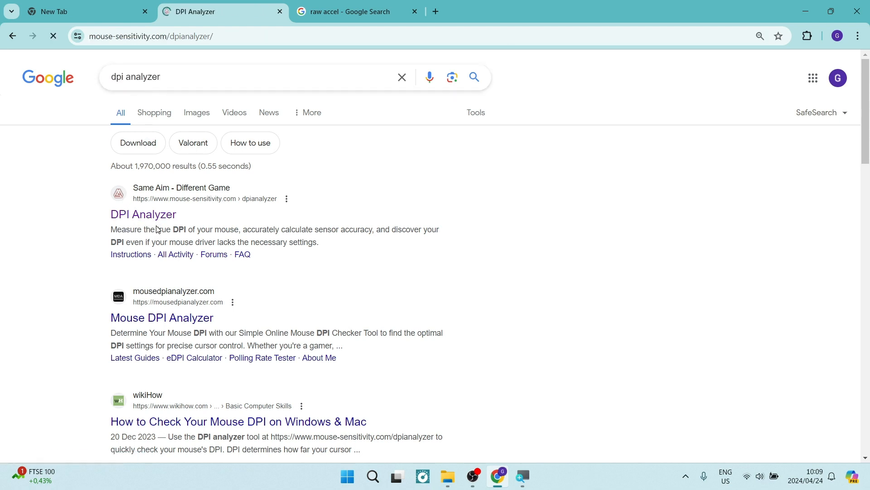
# - Scroll to the DPI Analyzer panel and enter a 5 cm target distance
pyautogui.click(143, 214)
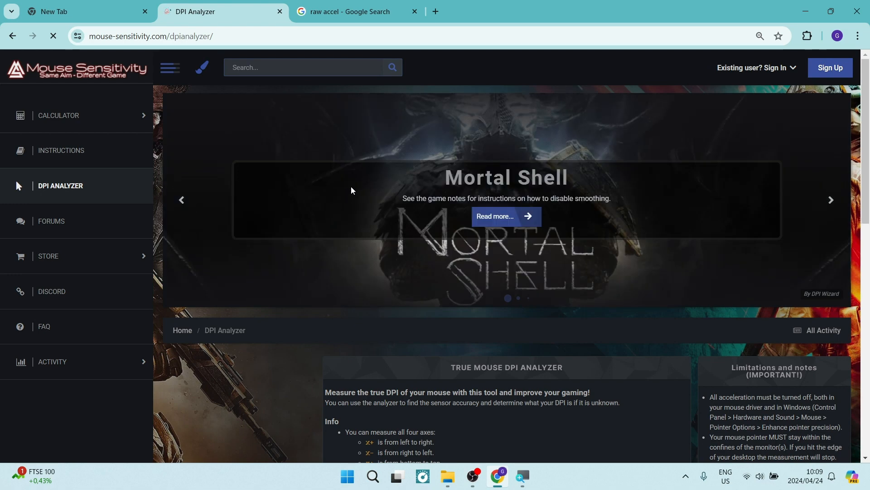
pyautogui.moveTo(341, 208)
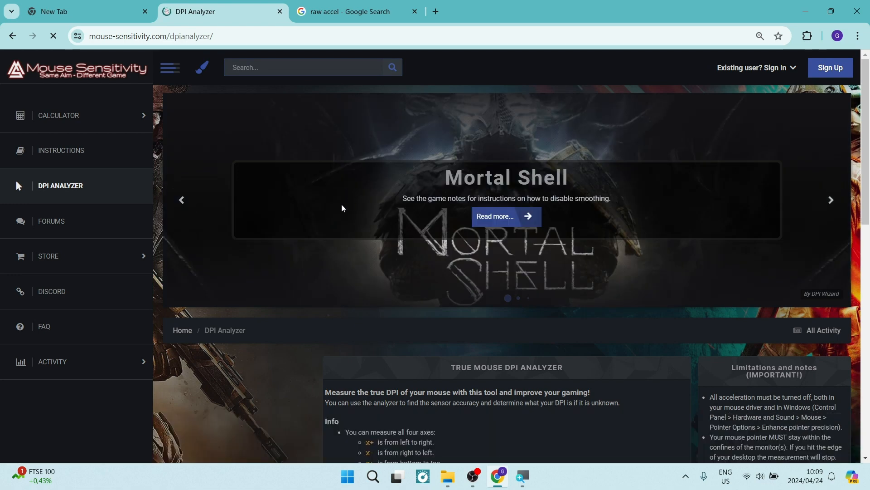
pyautogui.scroll(-3)
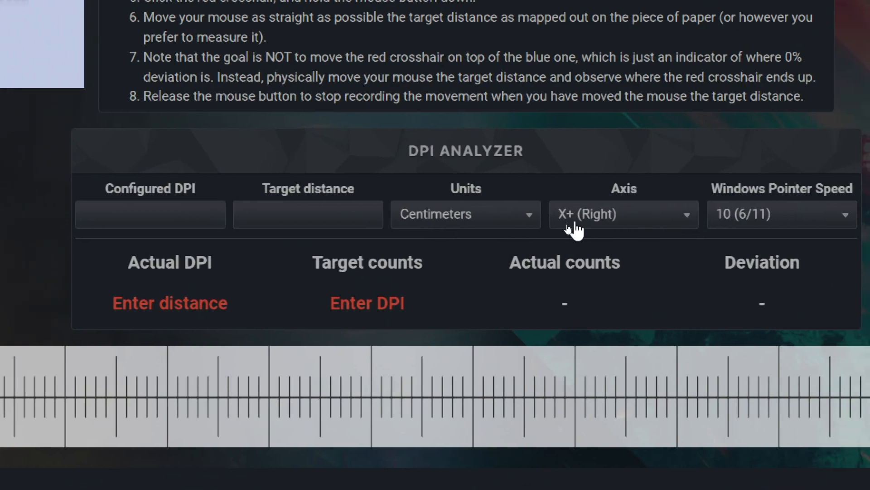
pyautogui.click(307, 214)
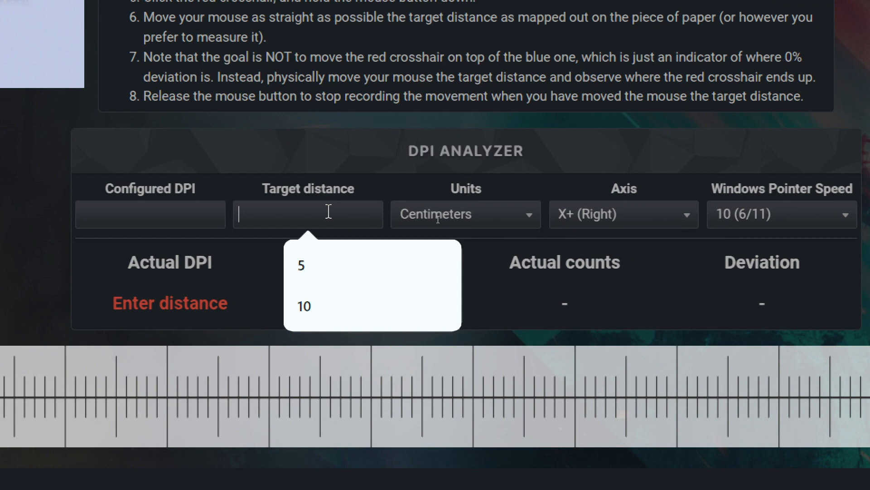
pyautogui.click(300, 265)
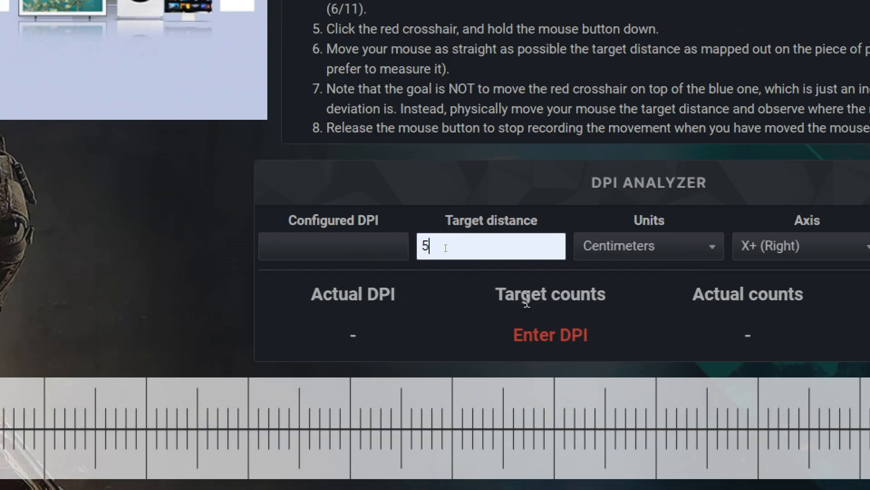
pyautogui.moveTo(513, 250)
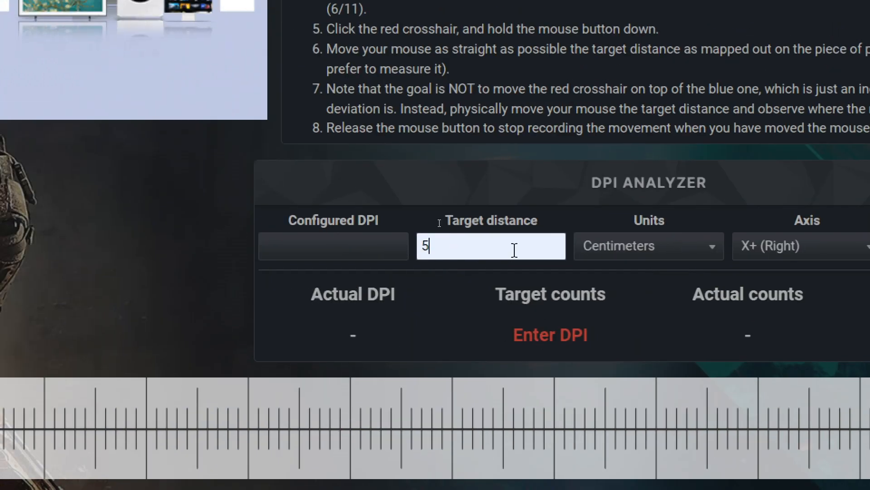
pyautogui.moveTo(616, 258)
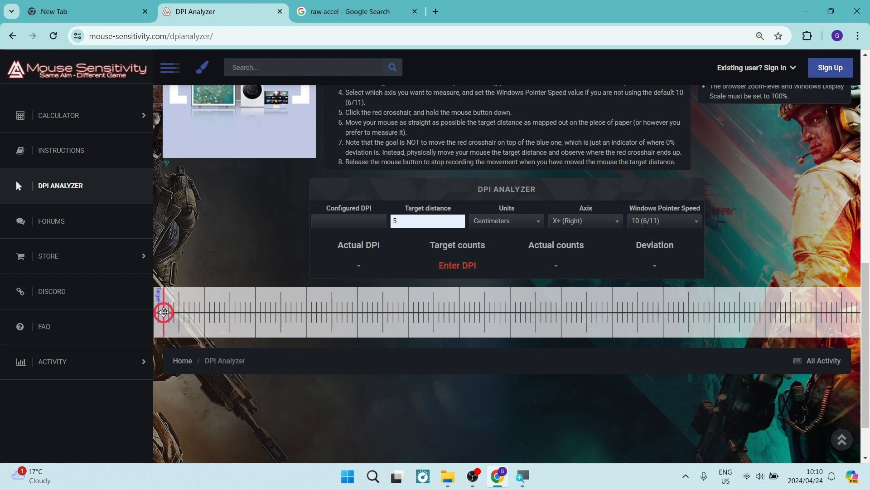
pyautogui.moveTo(383, 200)
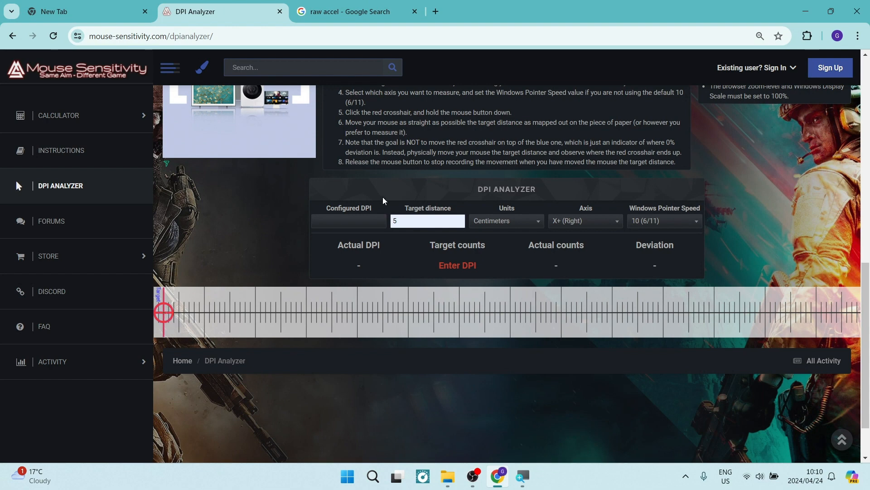
pyautogui.moveTo(480, 218)
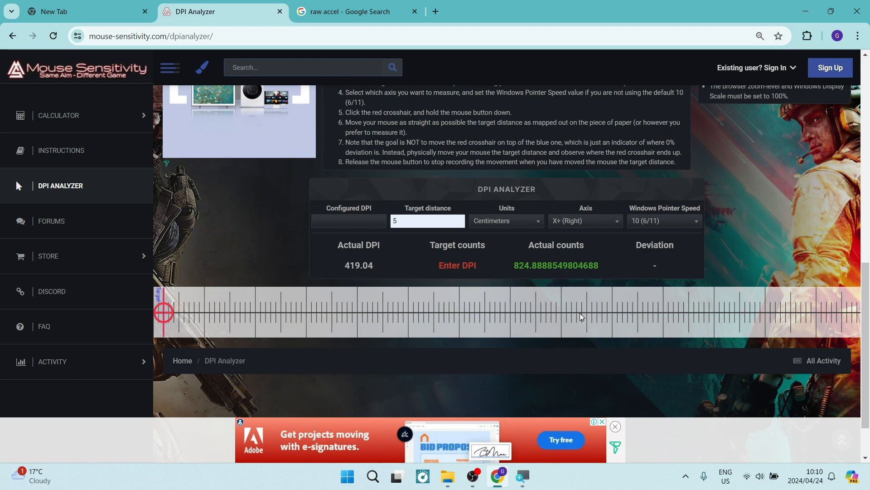
pyautogui.moveTo(376, 261)
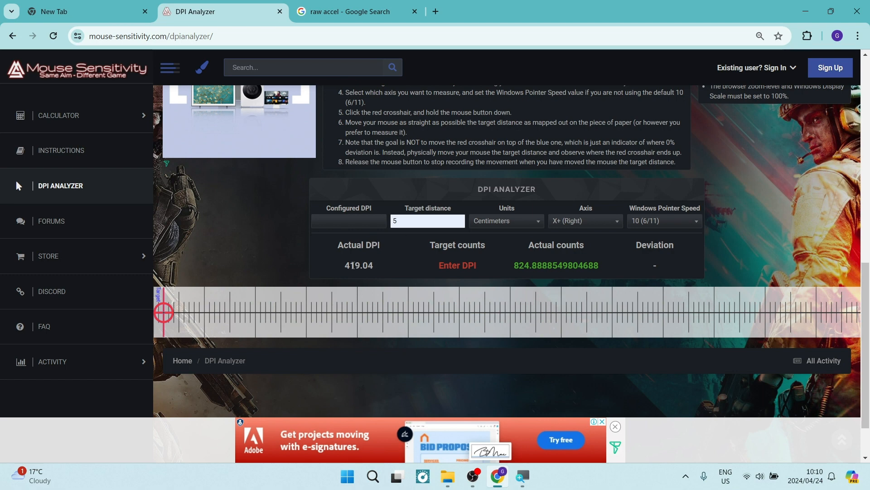
pyautogui.press('ctrl+plus')
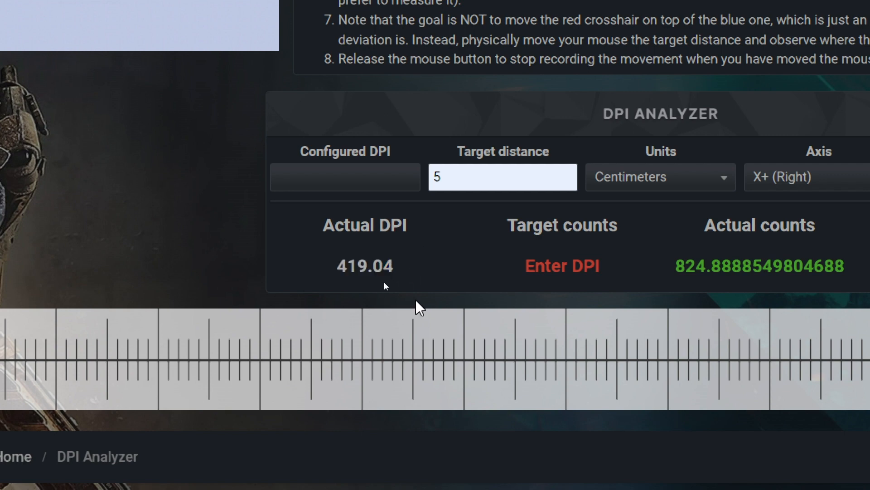
pyautogui.moveTo(339, 276)
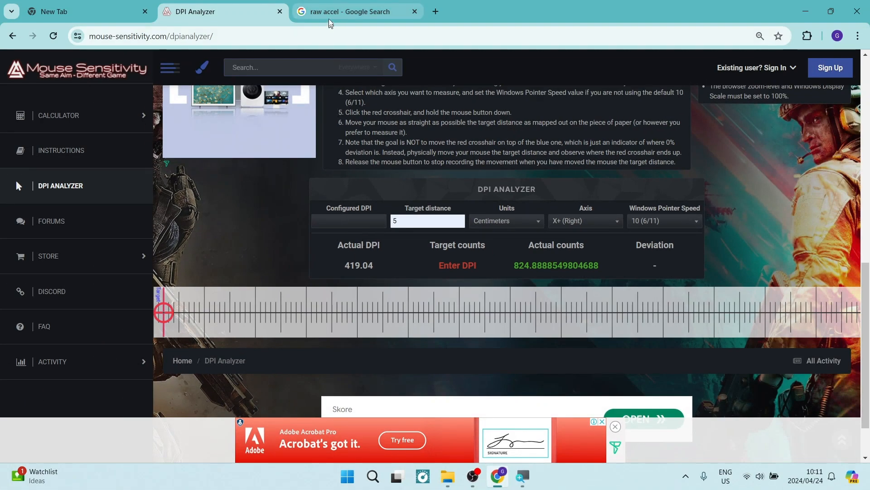
# - Return to the 'raw accel' search results and open the rawaccel Guide.md on GitHub
pyautogui.click(358, 10)
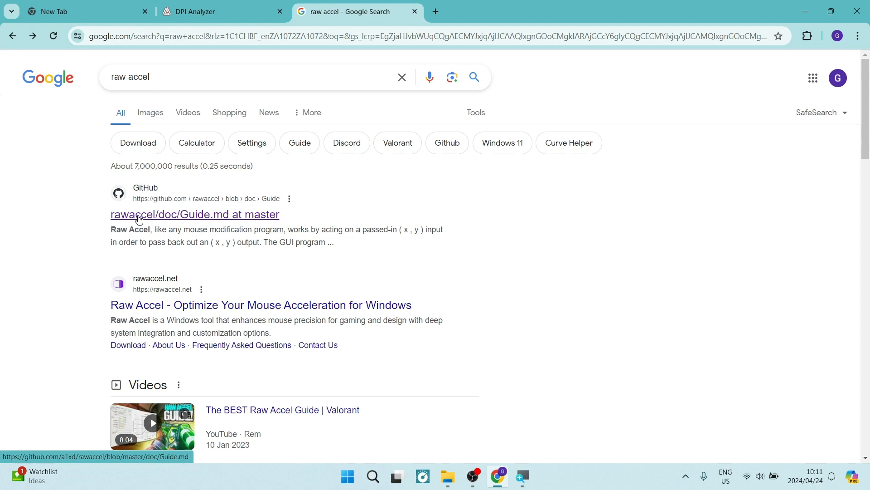
pyautogui.click(195, 214)
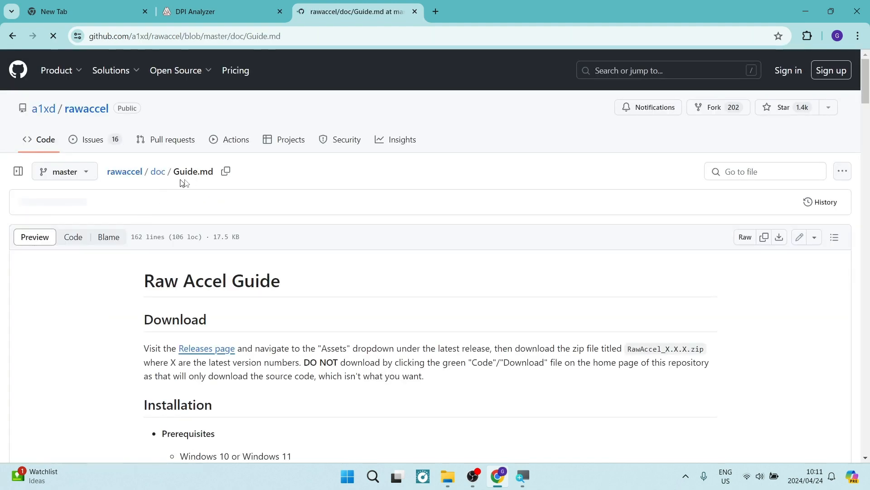
pyautogui.click(18, 171)
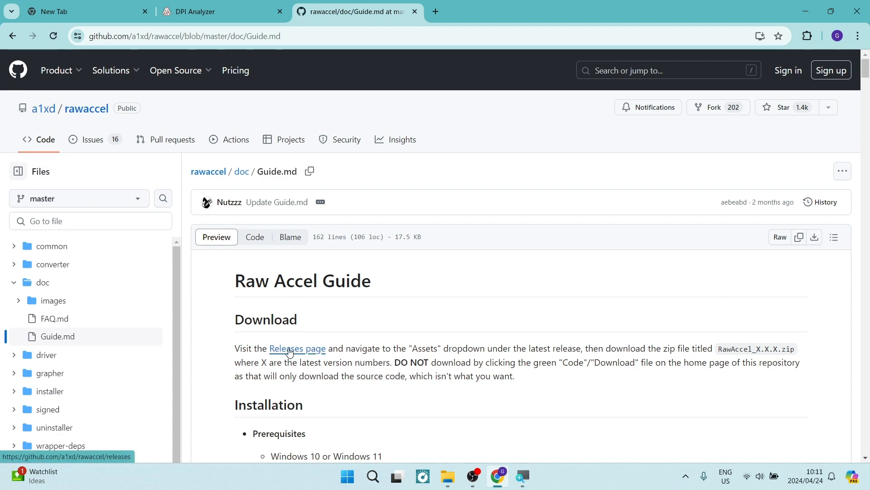
# - Go to the rawaccel releases page and scroll to the v1.6.1 assets
pyautogui.click(296, 348)
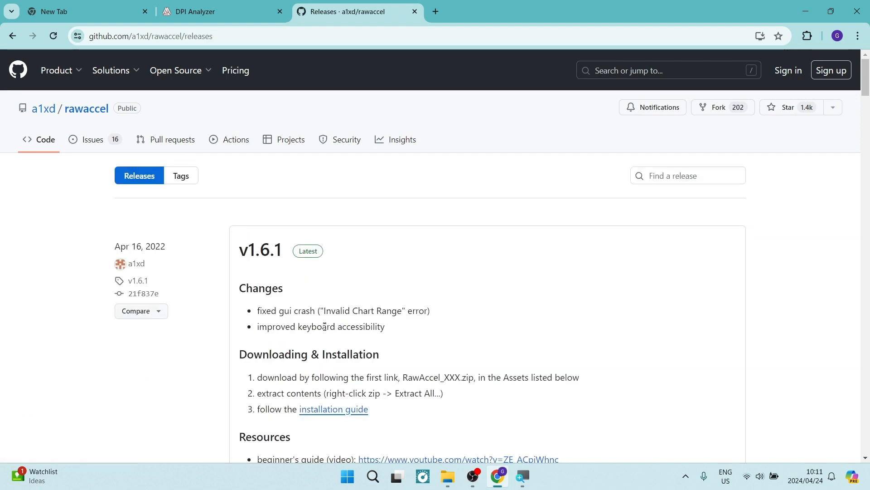
pyautogui.scroll(-3)
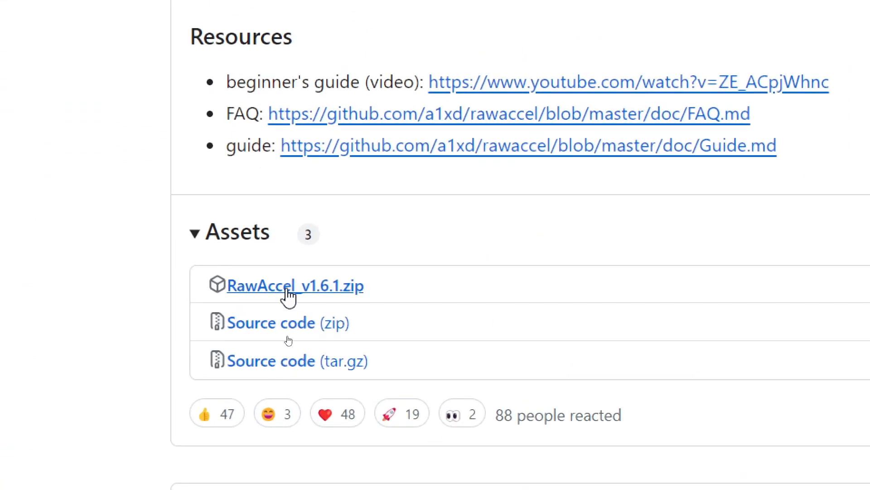
pyautogui.scroll(3)
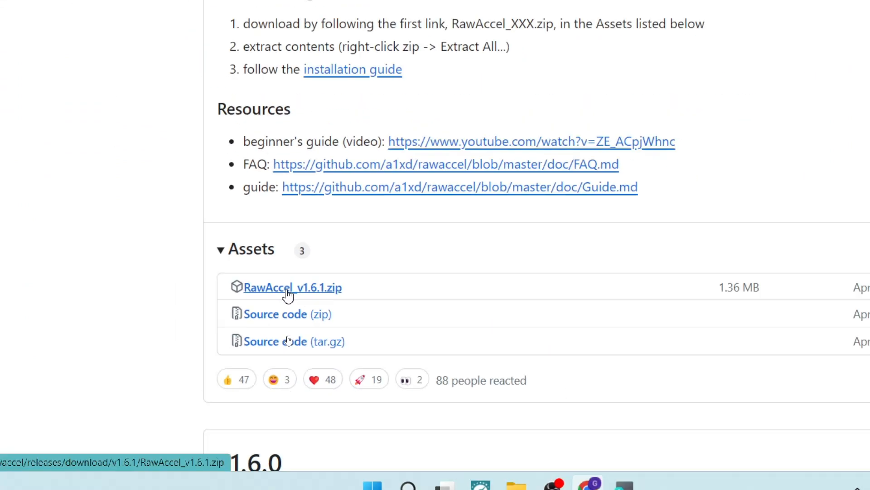
pyautogui.scroll(3)
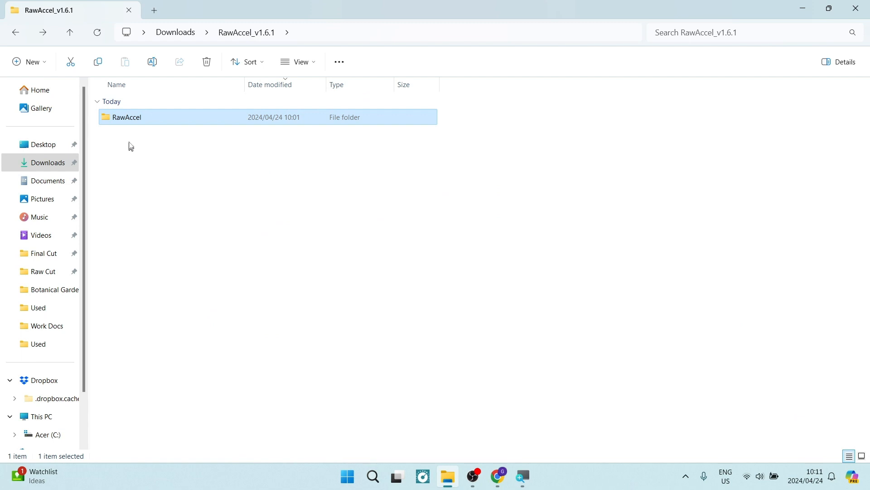
# - Open the extracted RawAccel folder and launch rawaccel.exe
pyautogui.doubleClick(127, 117)
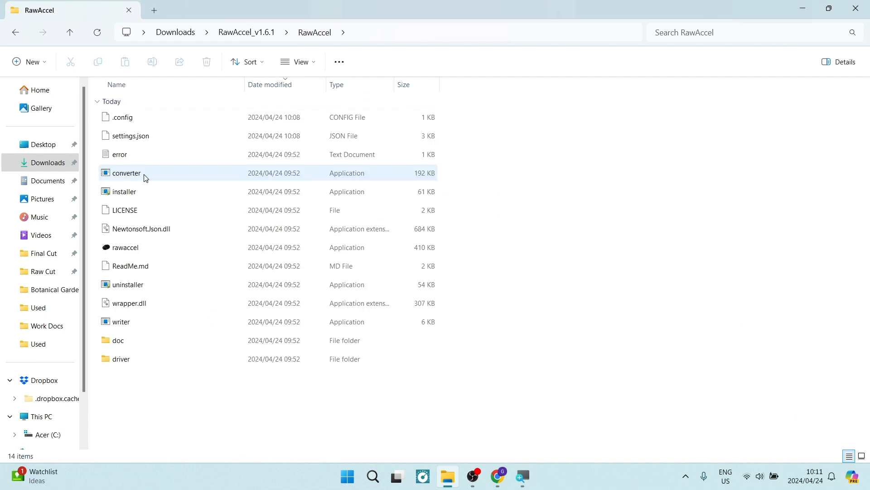
pyautogui.click(126, 284)
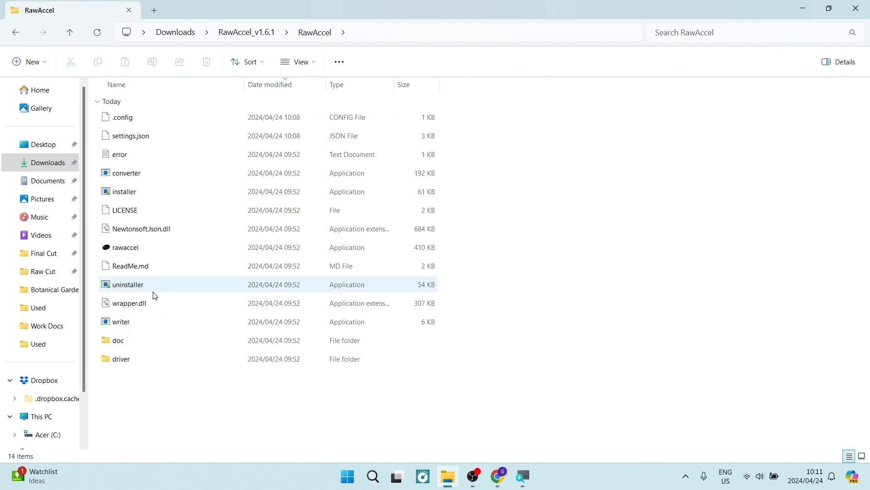
pyautogui.moveTo(127, 173)
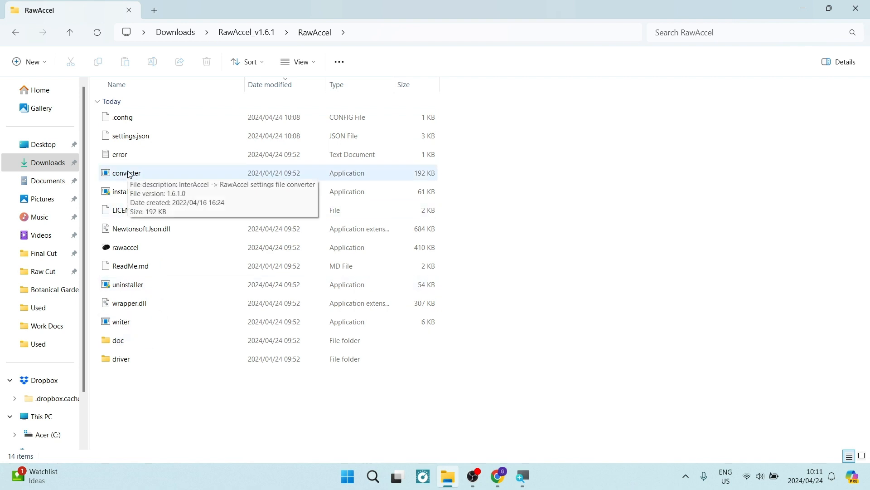
pyautogui.click(123, 191)
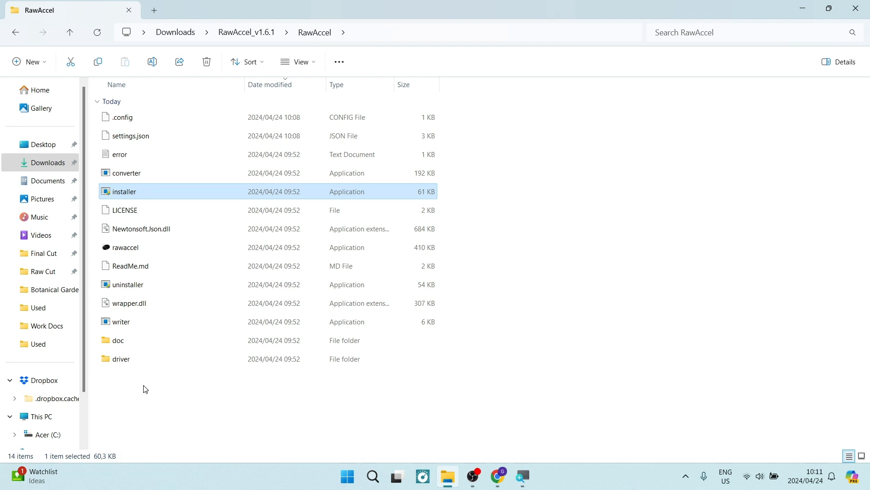
pyautogui.moveTo(157, 378)
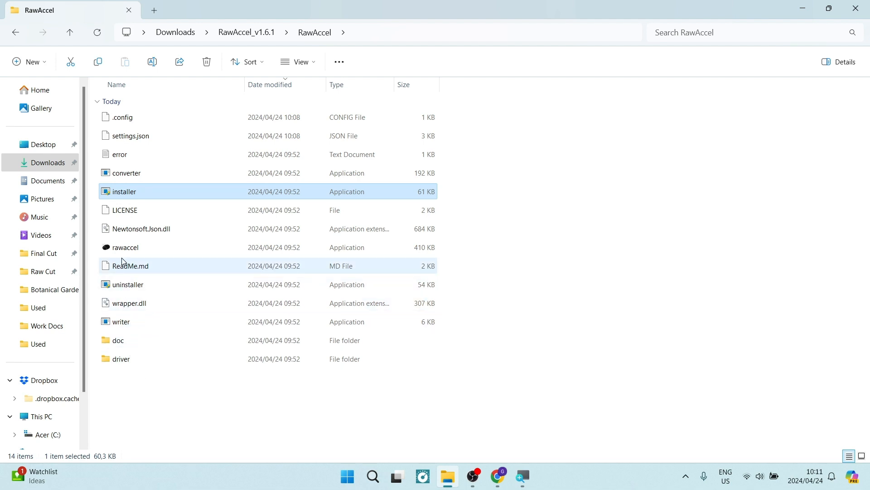
pyautogui.click(126, 247)
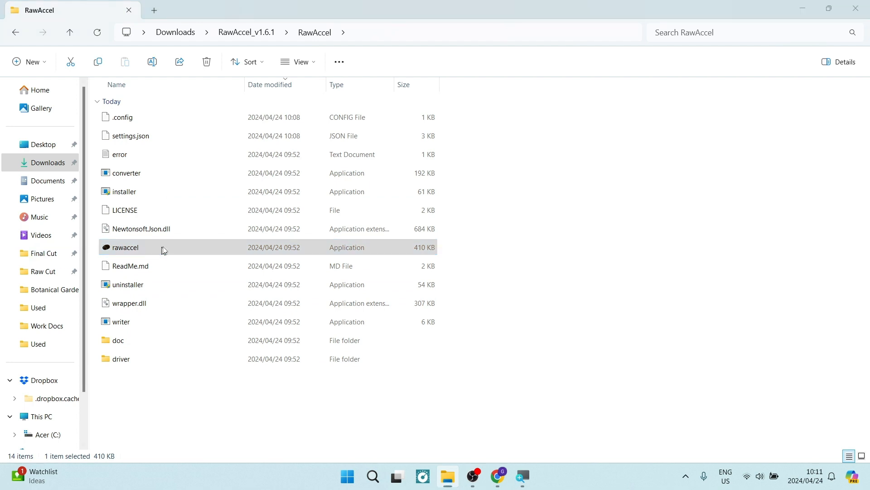
pyautogui.doubleClick(125, 247)
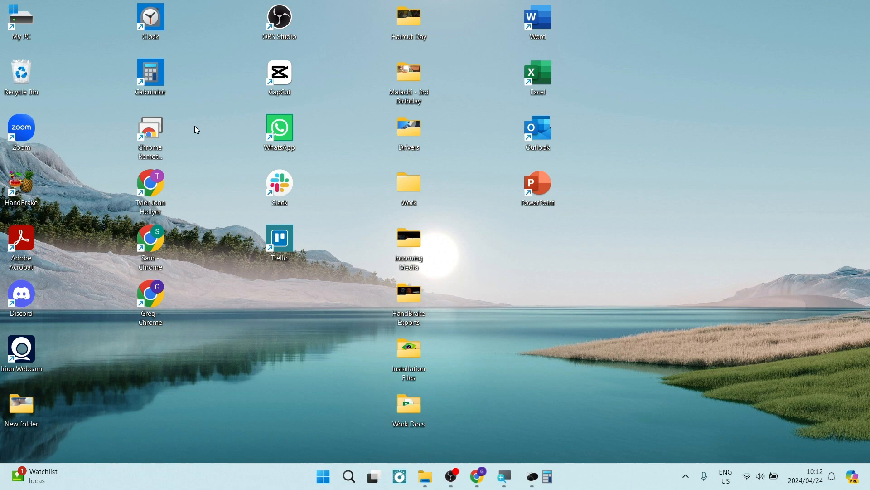
# - Open Calculator from the desktop, then view Raw Accel's Sens Multiplier of 1
pyautogui.doubleClick(149, 72)
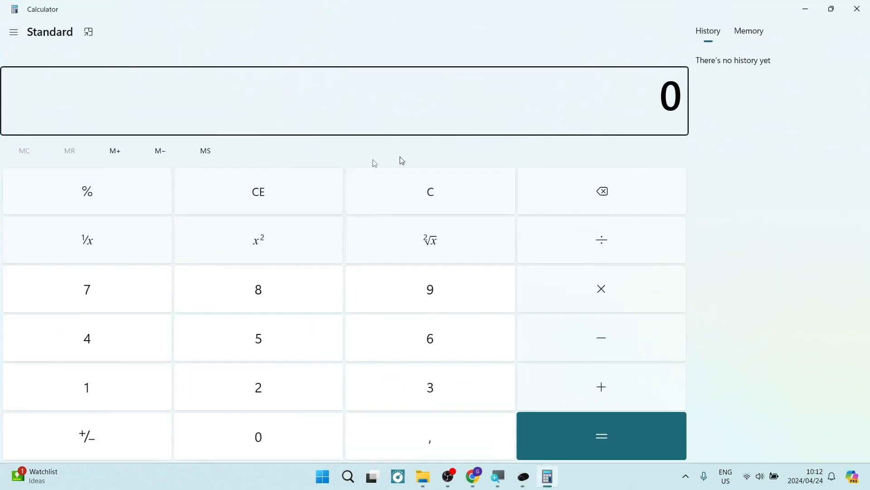
pyautogui.moveTo(520, 473)
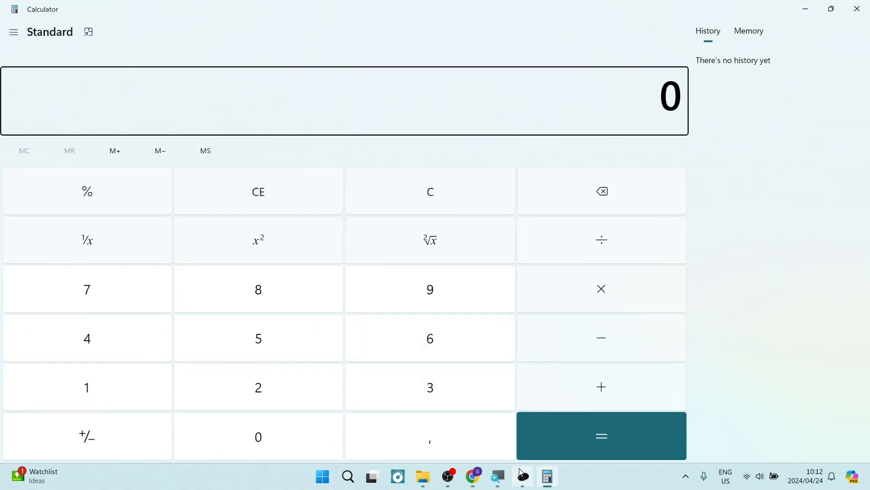
pyautogui.click(521, 476)
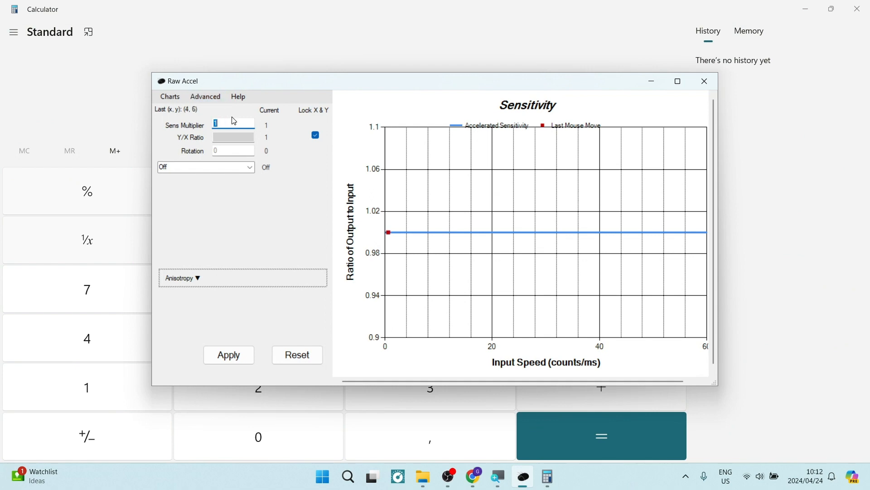
pyautogui.moveTo(168, 128)
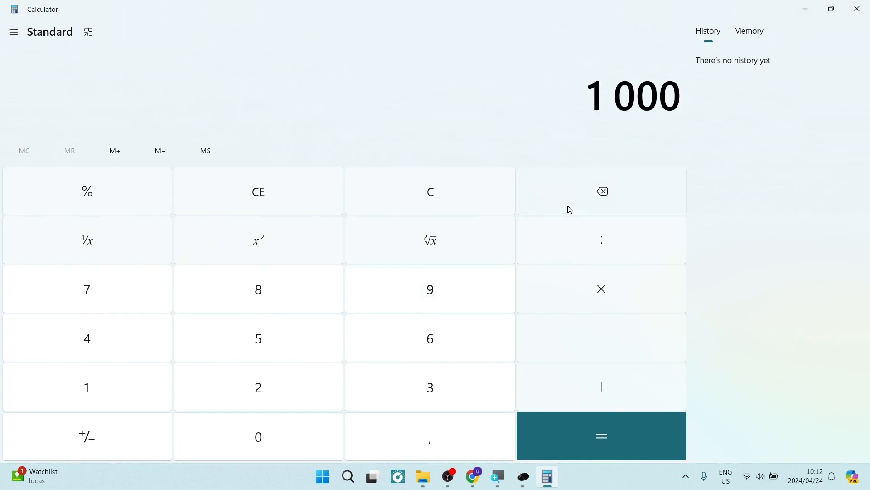
# - Calculate 1000 ÷ 400 = 2.5 in Calculator, then switch back to Raw Accel
pyautogui.click(601, 240)
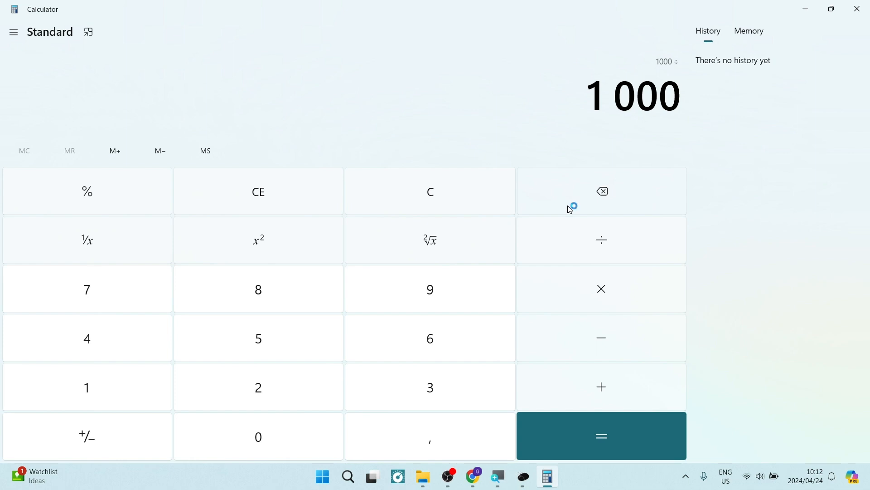
pyautogui.click(601, 191)
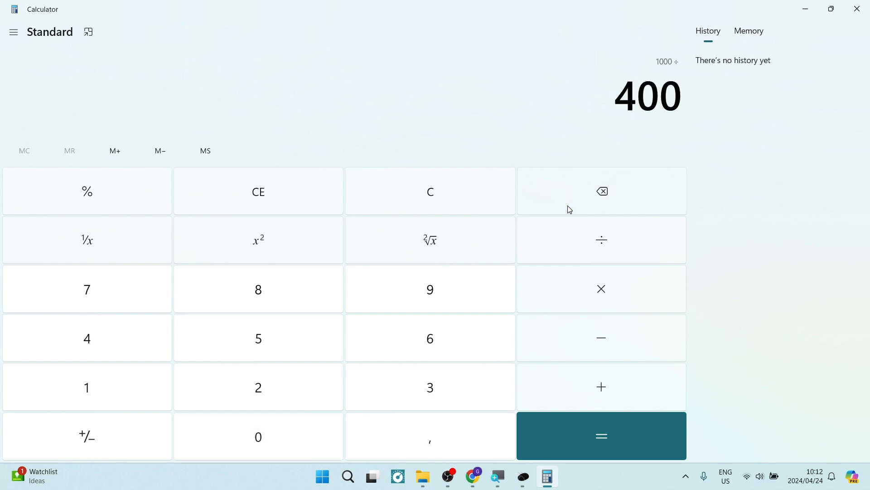
pyautogui.click(600, 435)
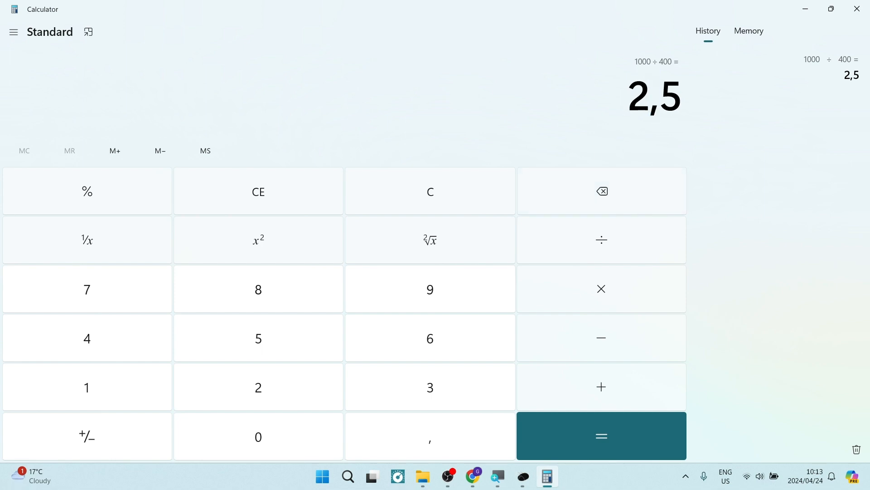
pyautogui.click(522, 476)
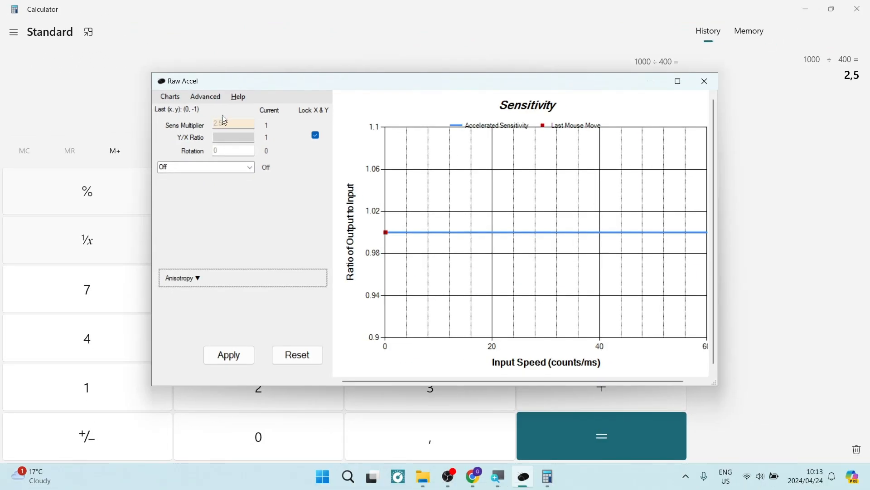
# - Apply the 2.5 Sens Multiplier in Raw Accel, then bring Calculator forward
pyautogui.click(228, 354)
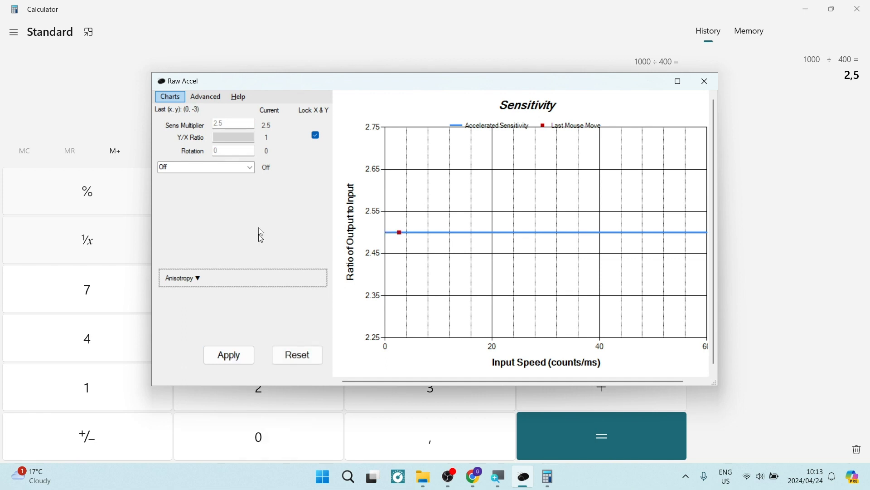
pyautogui.moveTo(554, 233)
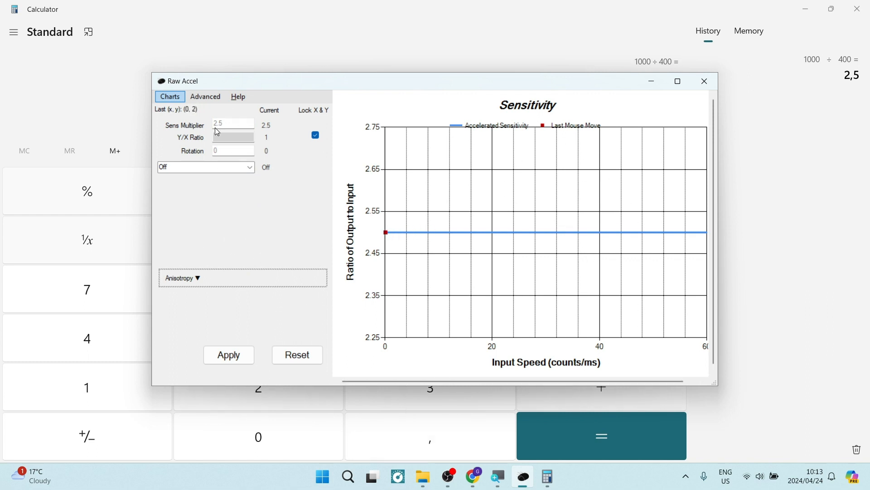
pyautogui.moveTo(515, 5)
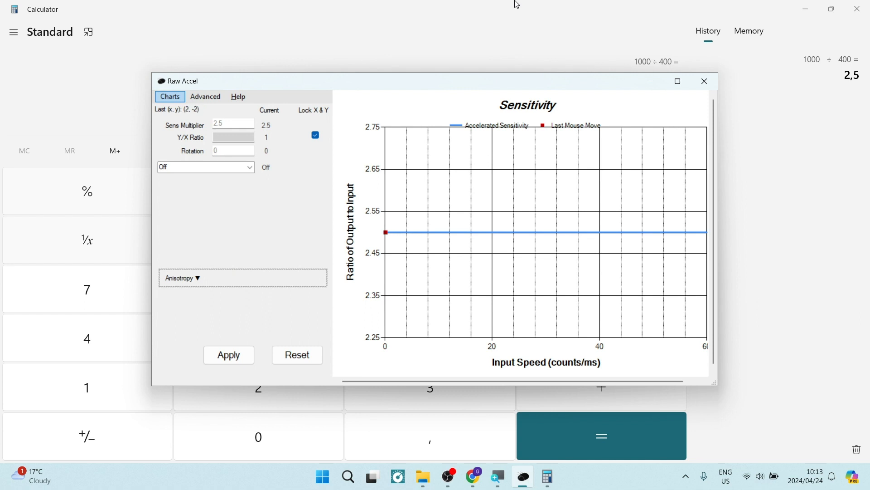
pyautogui.click(704, 81)
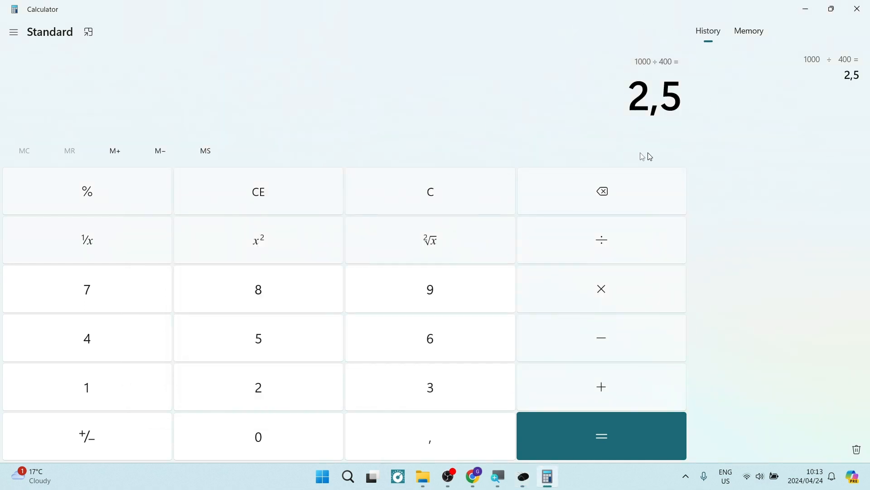
pyautogui.moveTo(643, 67)
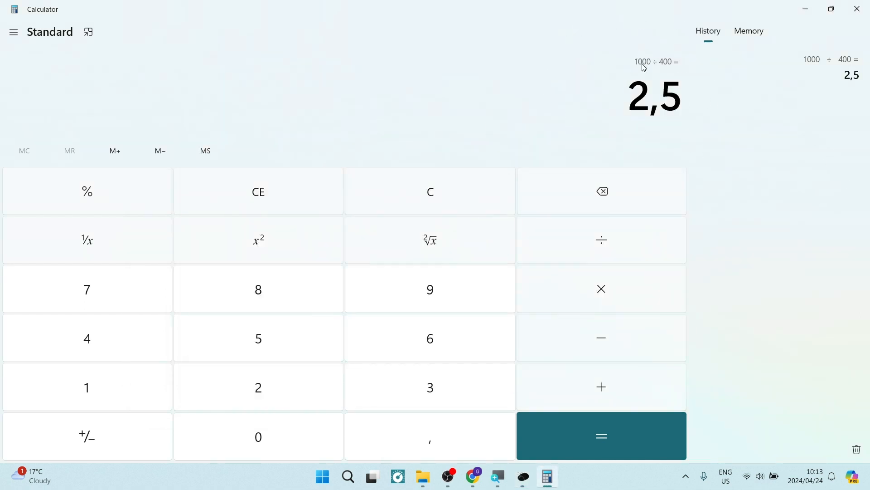
pyautogui.moveTo(601, 92)
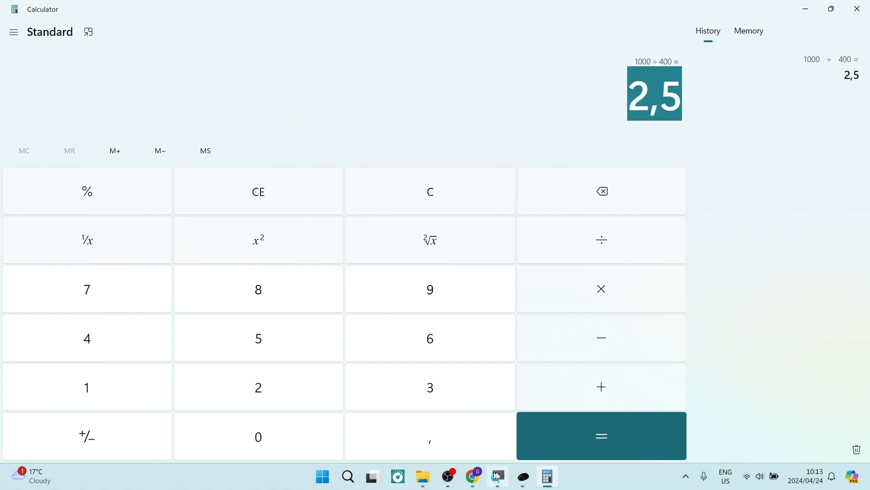
# - Bring Raw Accel back over Calculator from the taskbar
pyautogui.click(521, 476)
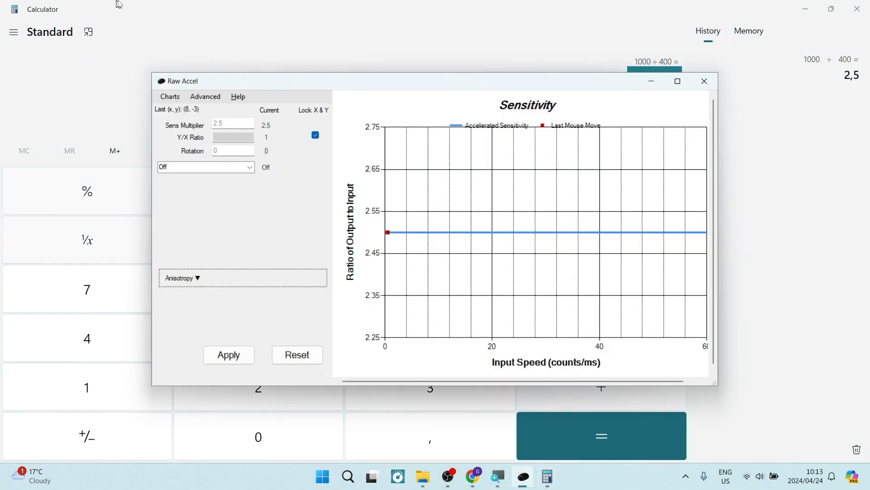
pyautogui.moveTo(254, 209)
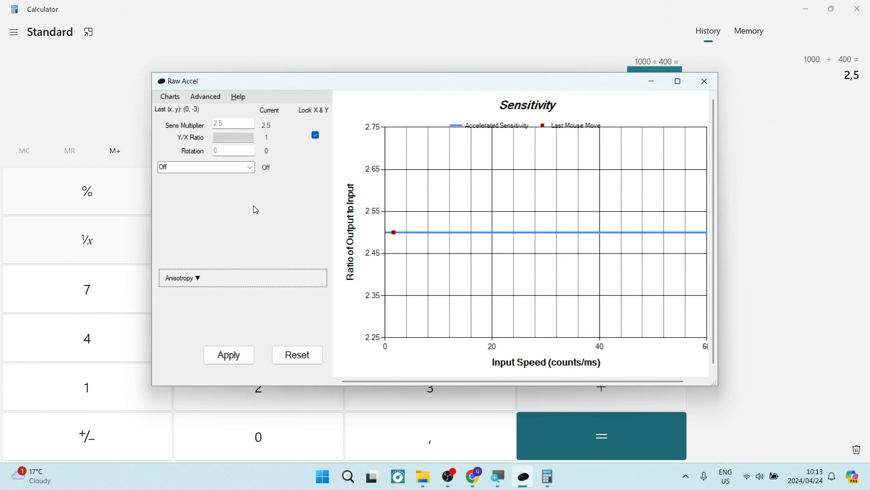